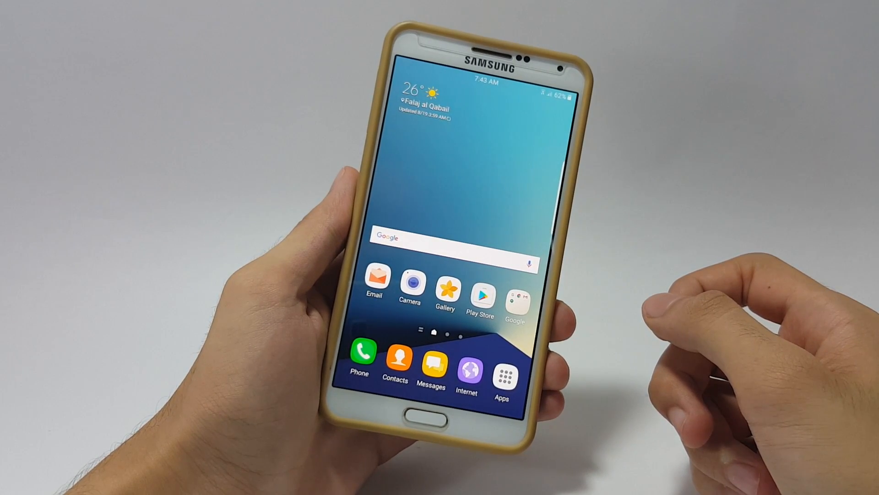
# Launch Samsung Internet from the dock and load the CNN Spanish Bolt 200m article.
pyautogui.click(503, 372)
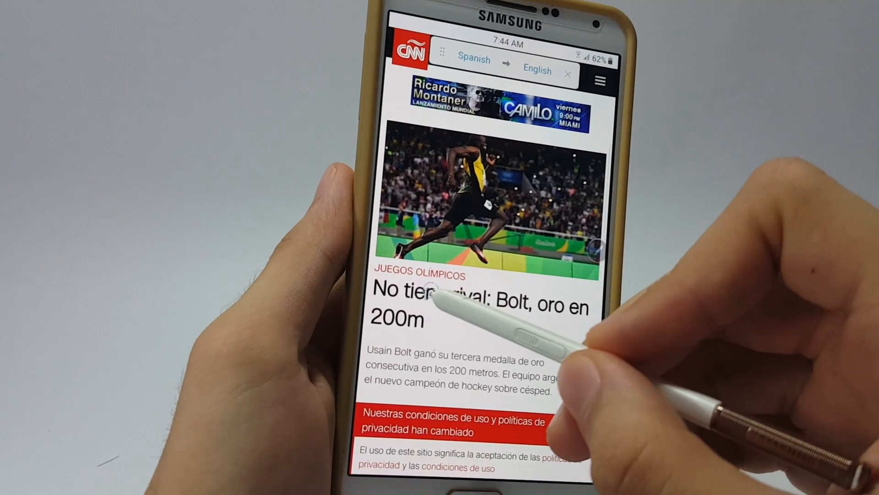
# Leave the browser and bring up the phone's Settings list.
pyautogui.click(441, 296)
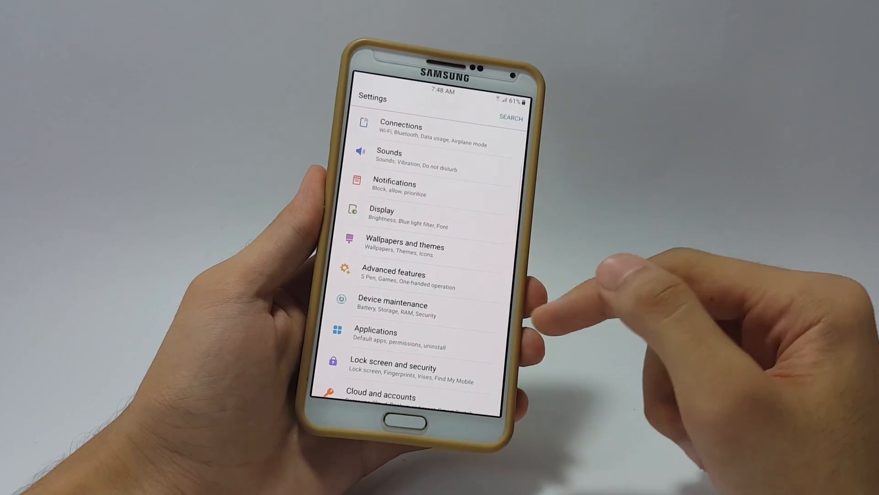
# Review Device maintenance and its RAM page, clean memory, then show the Apps edge panel.
pyautogui.click(393, 309)
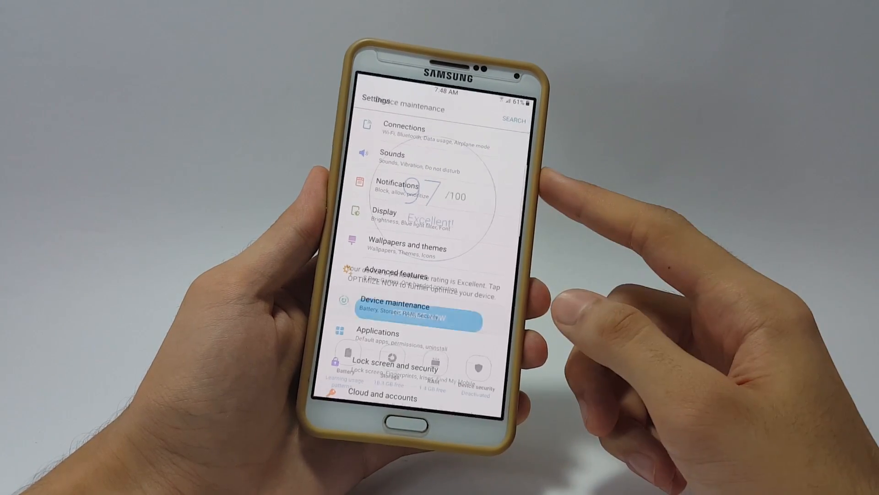
pyautogui.click(394, 306)
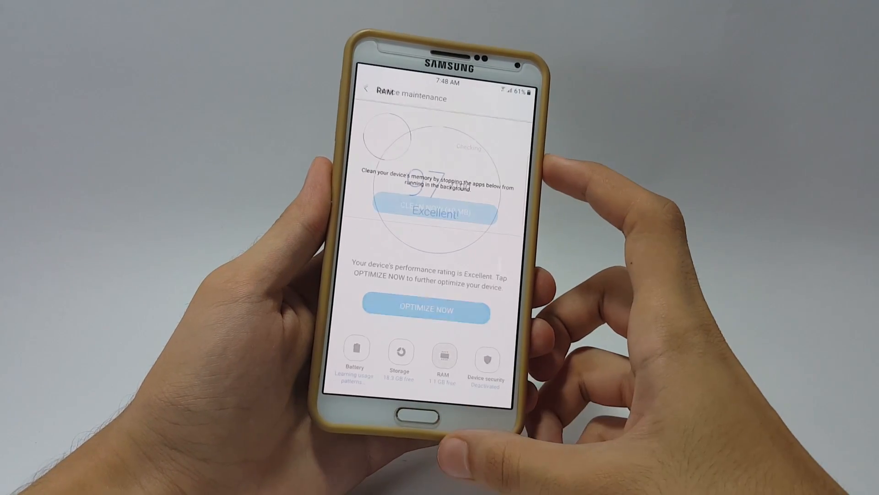
pyautogui.click(444, 351)
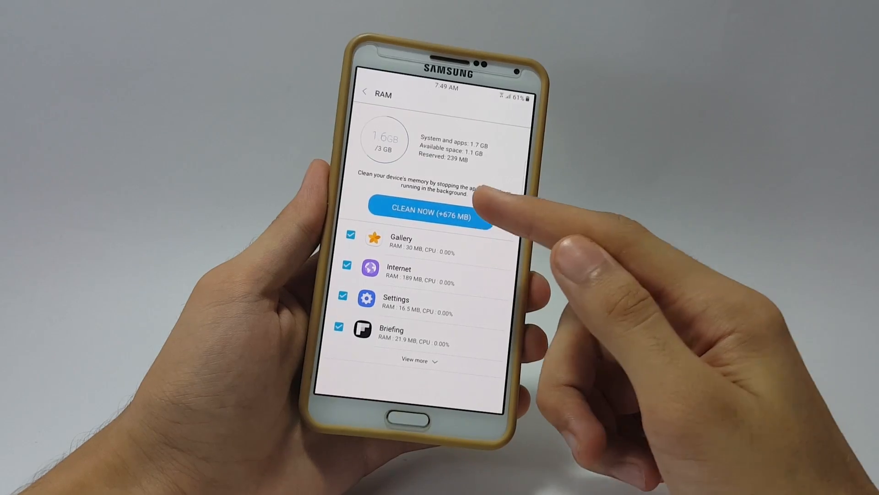
pyautogui.click(428, 211)
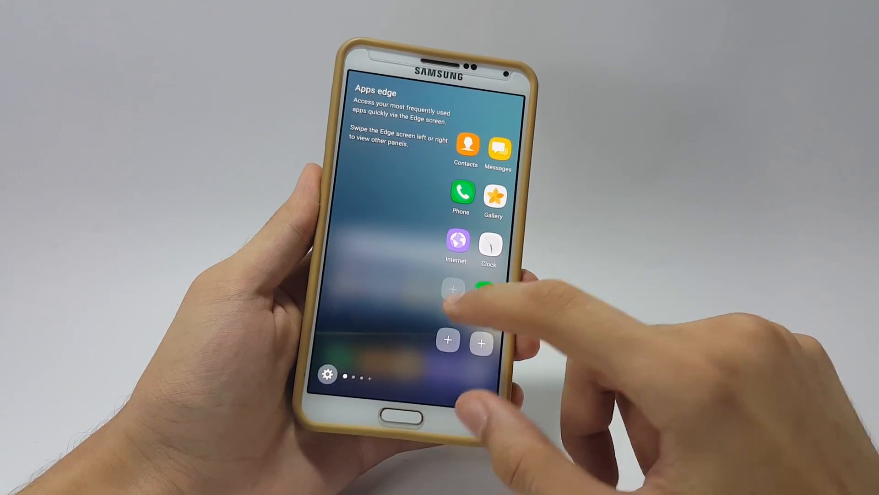
# Power off Android and boot into the TWRP recovery main menu.
pyautogui.click(453, 289)
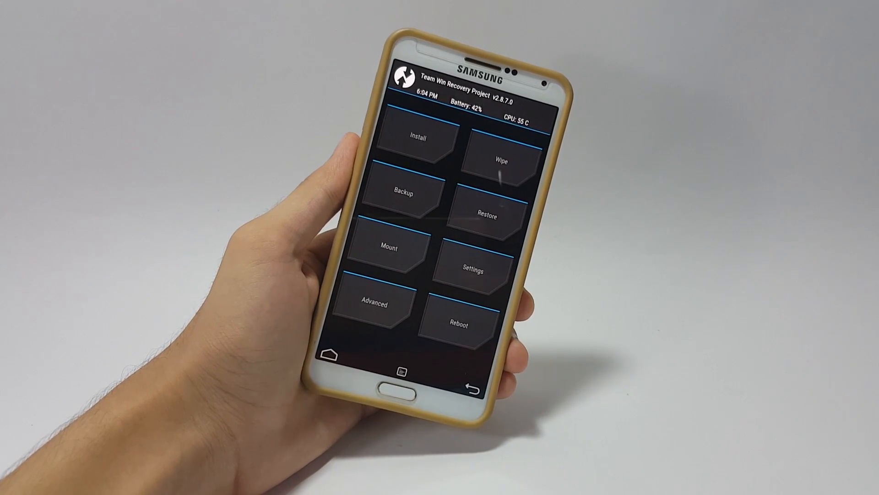
# Wipe Dalvik cache, system, Data and cache from the Advanced Wipe screen.
pyautogui.click(501, 166)
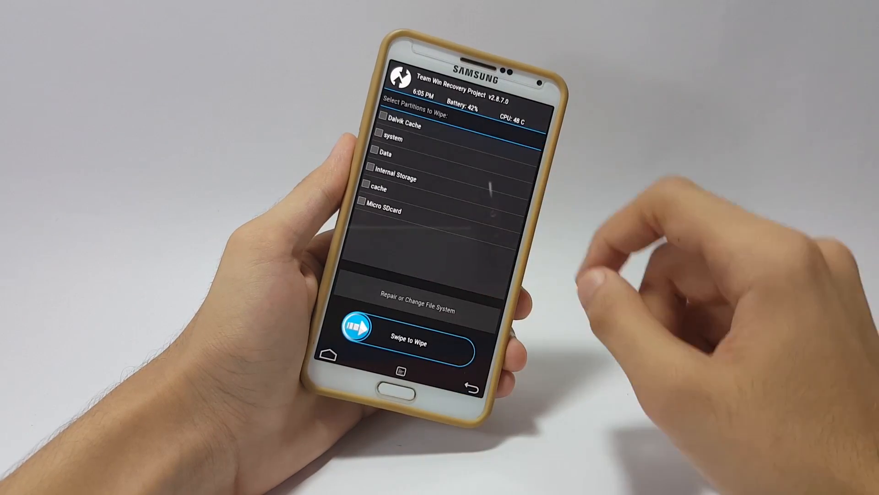
pyautogui.click(381, 132)
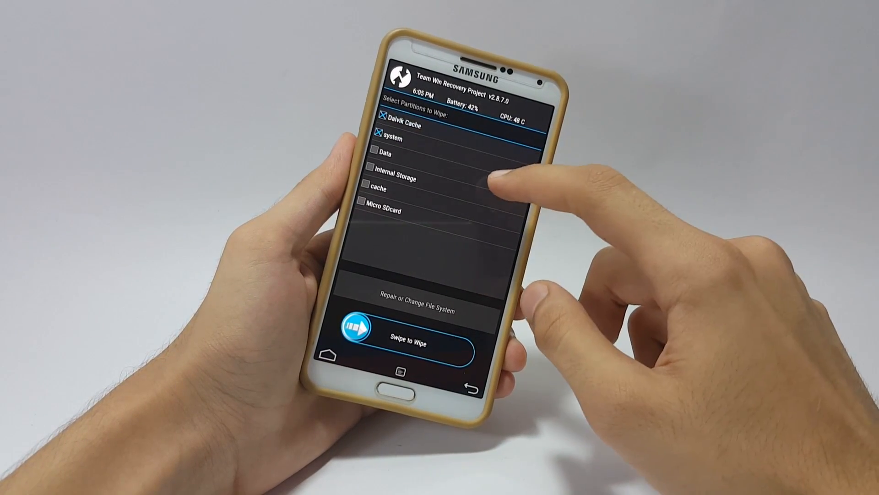
pyautogui.moveTo(364, 339); pyautogui.dragTo(457, 339)
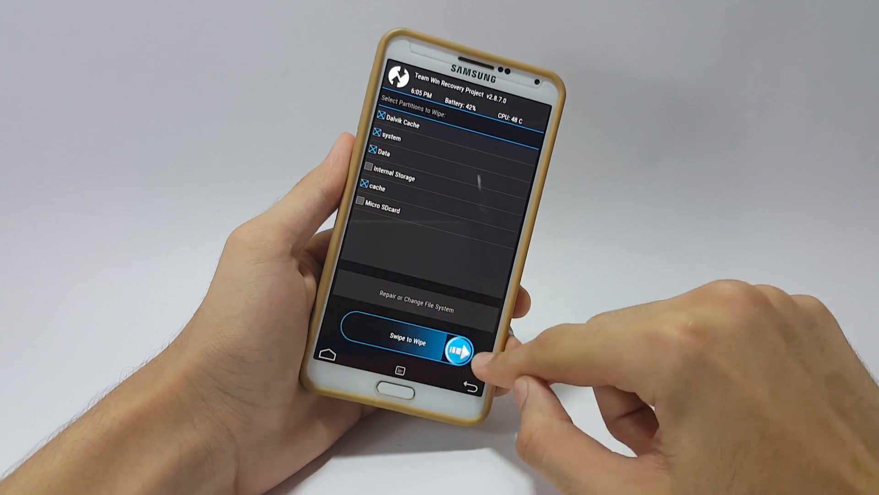
pyautogui.moveTo(393, 338); pyautogui.dragTo(465, 337)
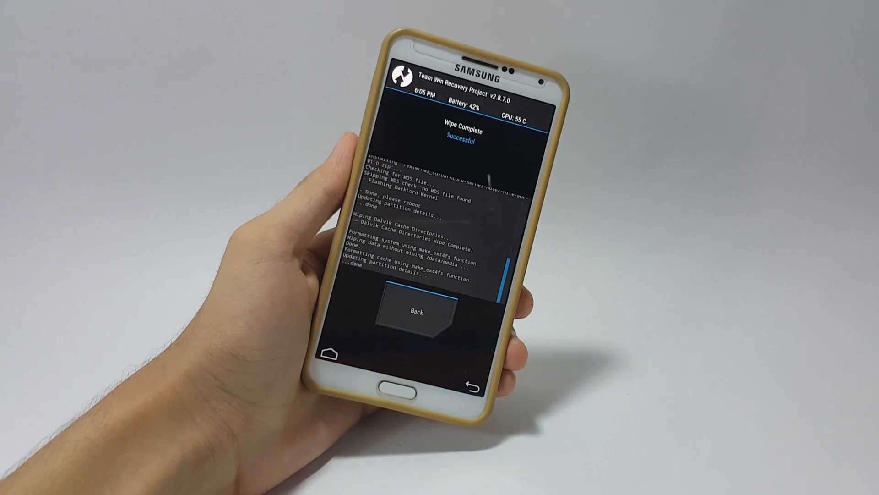
pyautogui.click(417, 311)
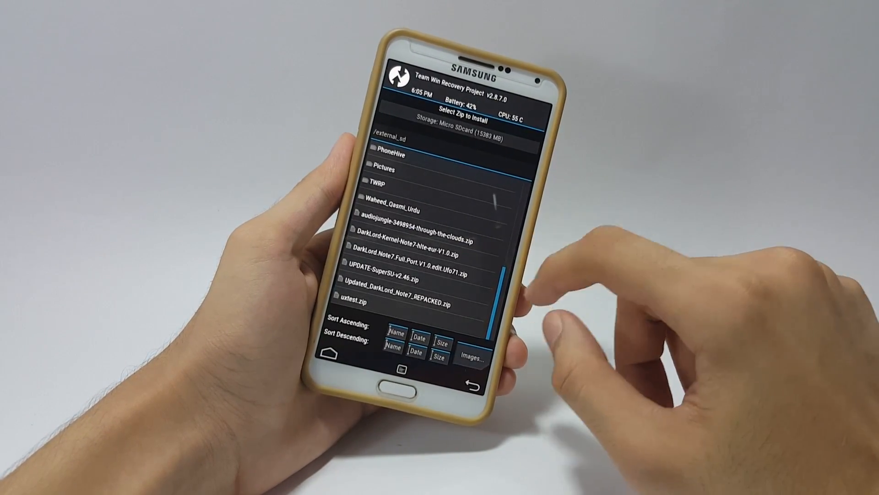
# Start installing the DarkLord Note7 ROM zip from the Install list.
pyautogui.click(403, 247)
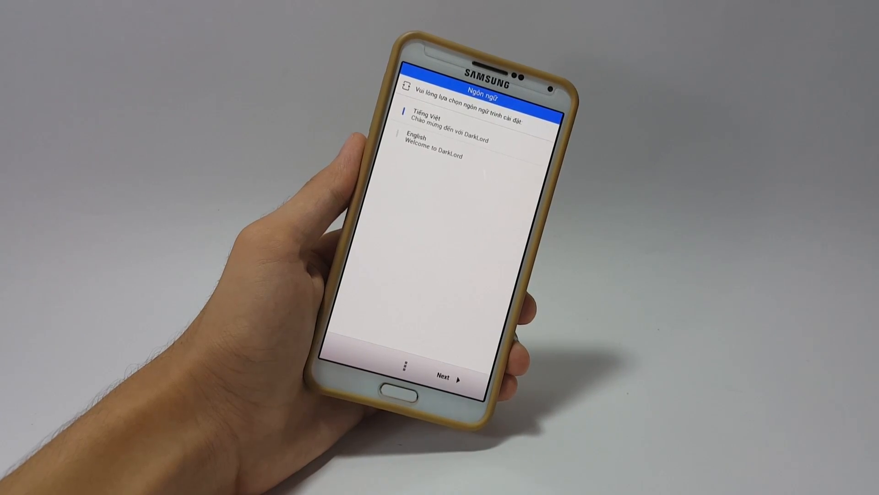
# Set the installer language to English and accept the terms and conditions.
pyautogui.click(438, 140)
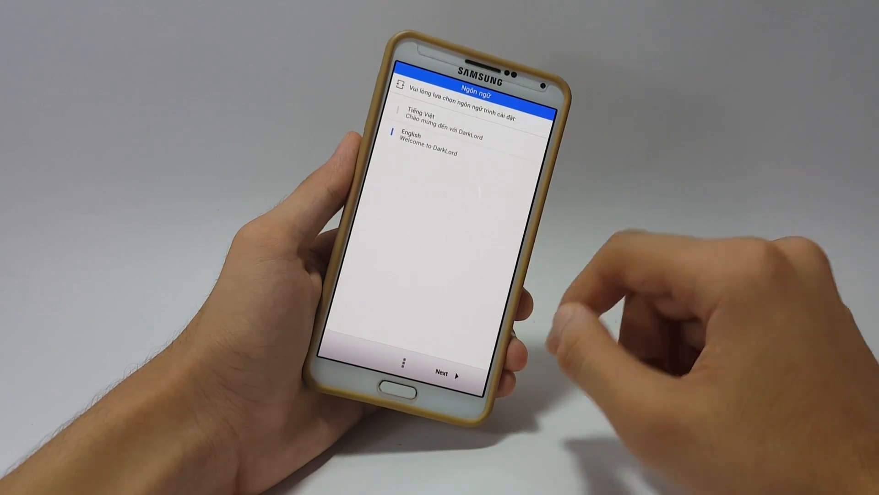
pyautogui.click(448, 374)
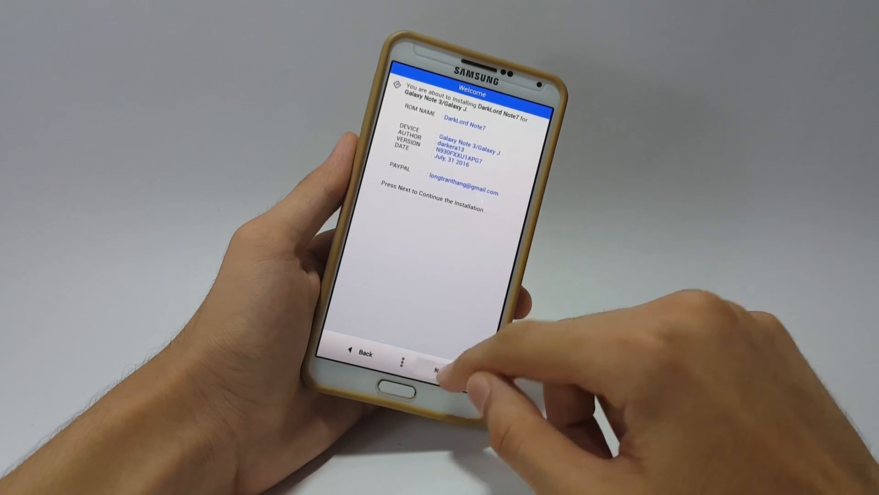
pyautogui.click(441, 369)
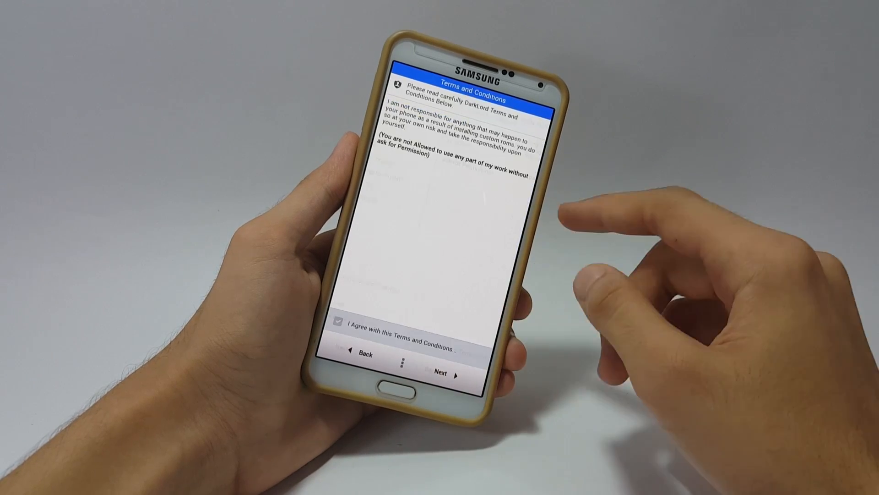
pyautogui.click(443, 359)
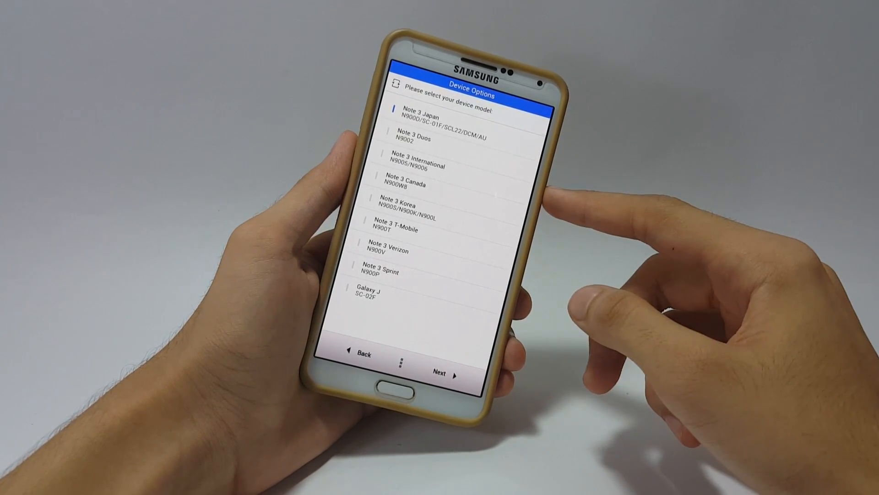
# Select the Note 3 International device model.
pyautogui.click(431, 165)
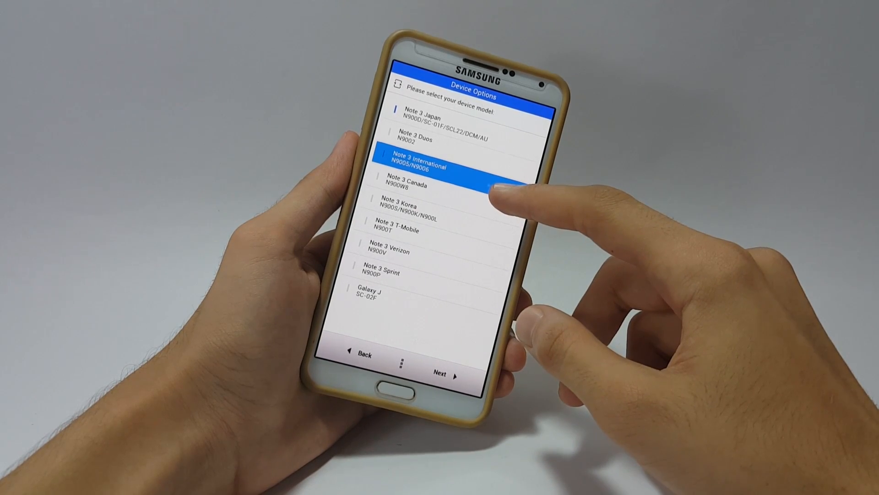
pyautogui.click(455, 162)
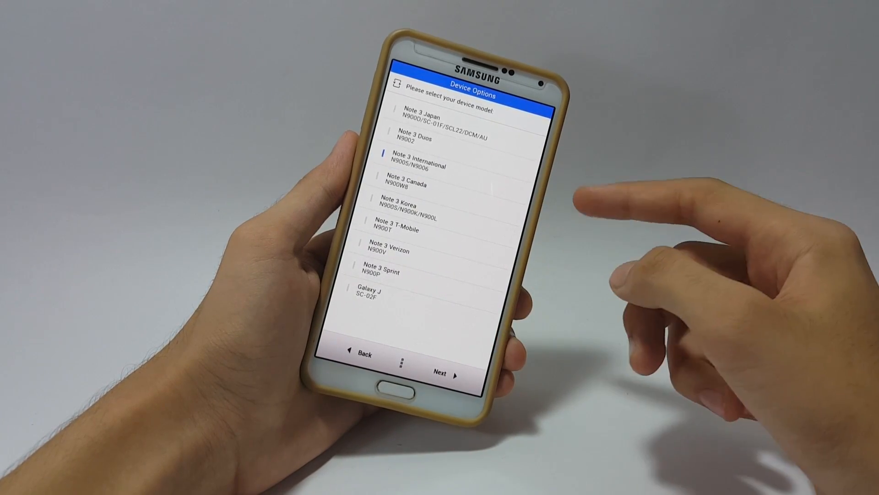
pyautogui.click(441, 371)
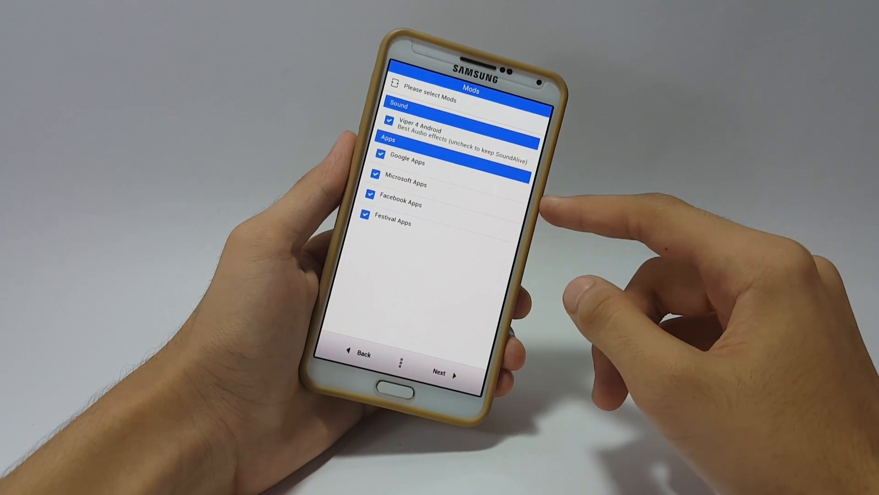
# Leave out Facebook and Festival apps and choose Full wipe 1, reaching ready-to-install.
pyautogui.click(369, 194)
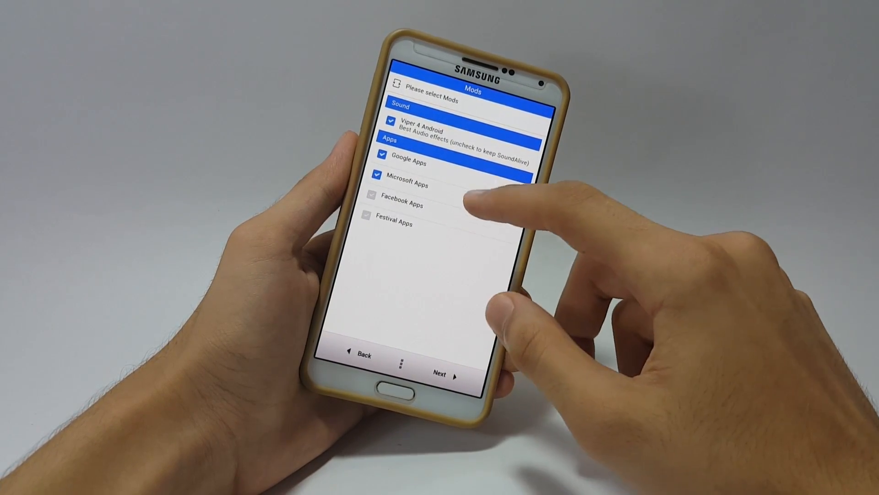
pyautogui.click(443, 374)
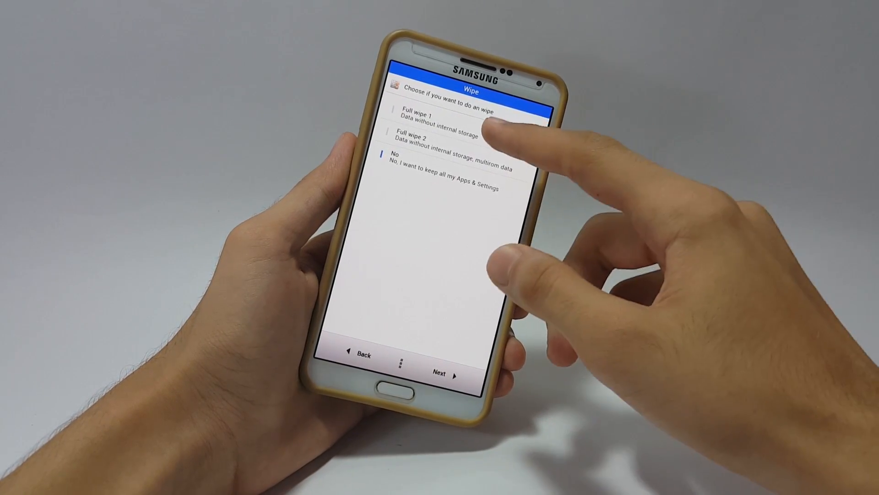
pyautogui.click(444, 112)
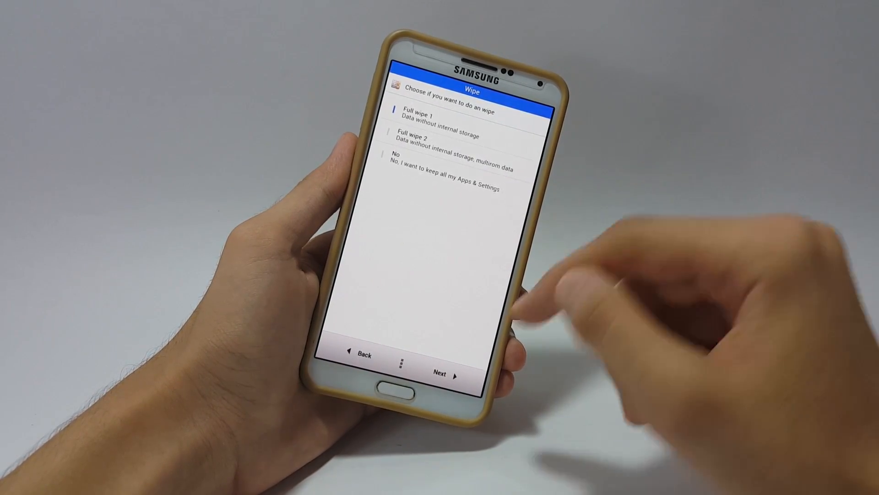
pyautogui.click(445, 374)
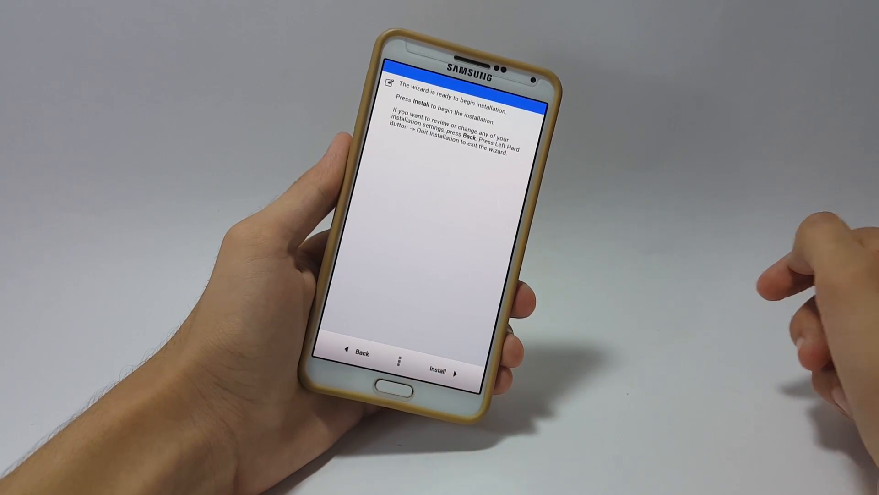
# Run the DarkLord Note7 install, dismiss the donation popup, and finish without rebooting.
pyautogui.click(442, 372)
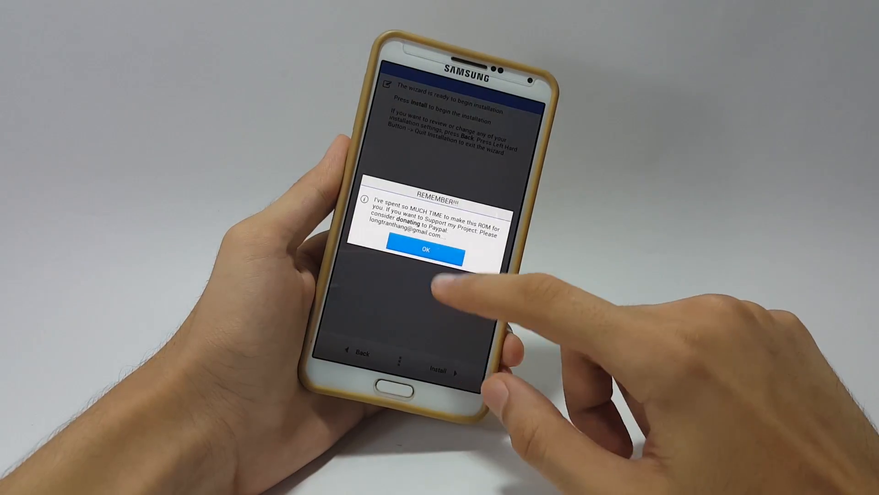
pyautogui.click(426, 251)
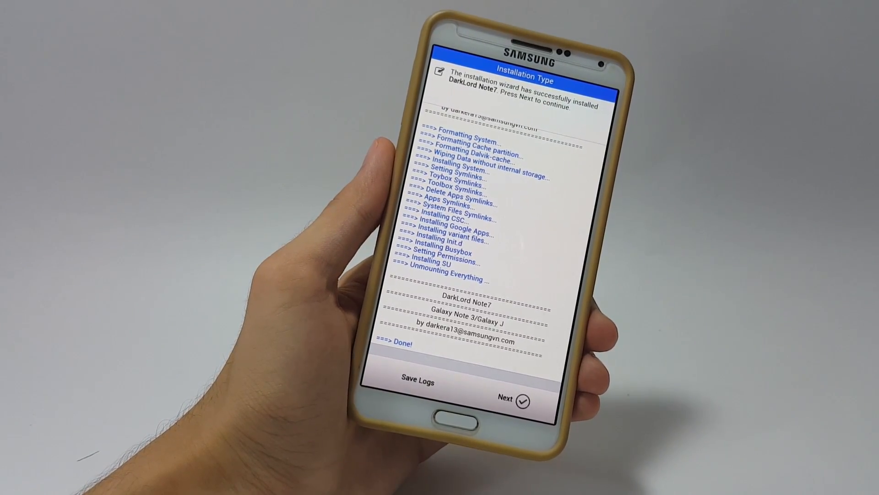
pyautogui.click(516, 399)
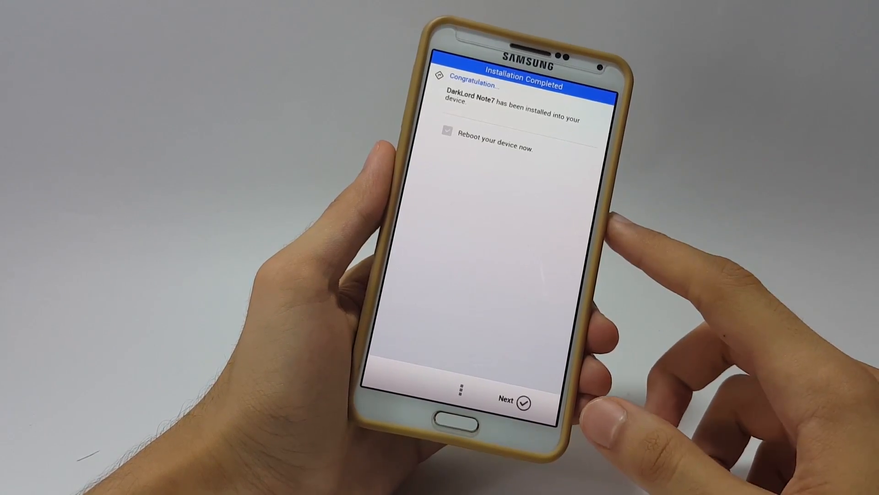
pyautogui.click(448, 133)
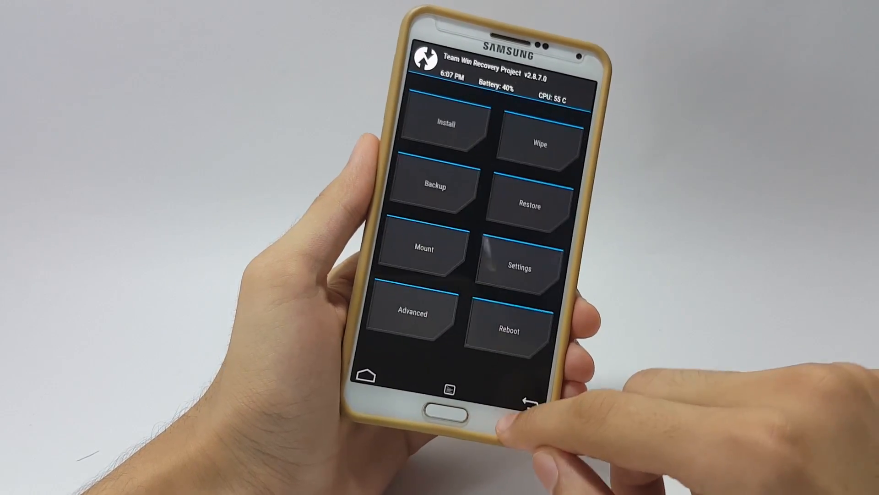
# Flash the DarkLord-Kernel zip, then return Home and reopen the zip browser for the next file.
pyautogui.click(444, 124)
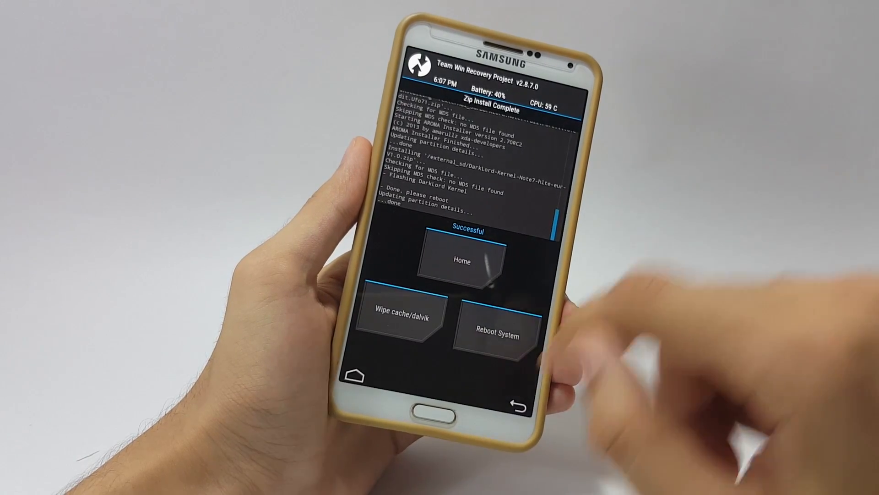
pyautogui.click(460, 260)
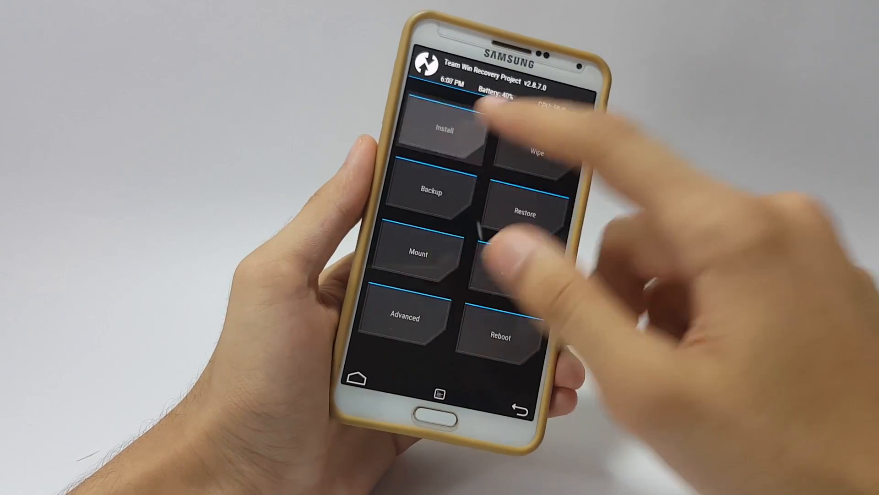
pyautogui.click(443, 130)
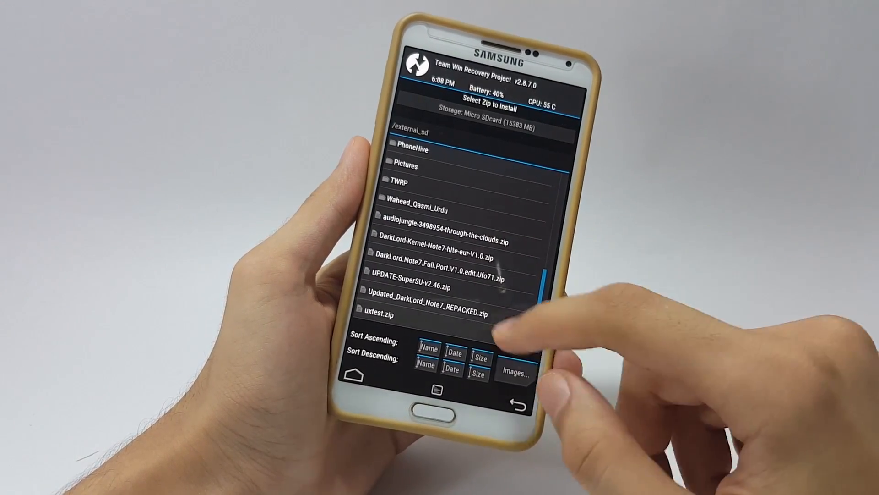